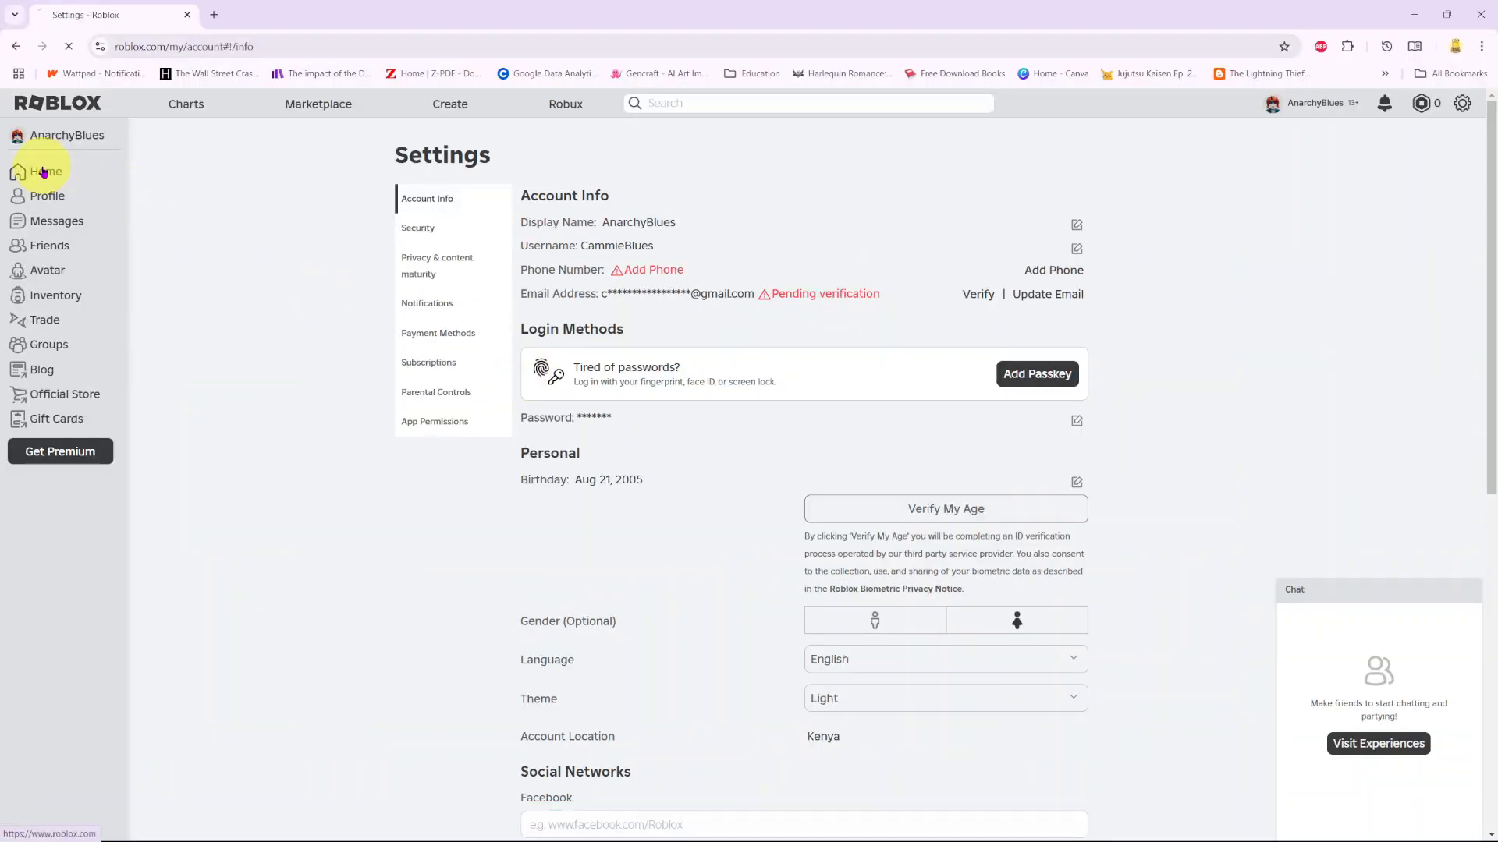
Go to the Roblox home page and reach the account settings page.
{"action": "left_click", "coordinate": [43, 171]}
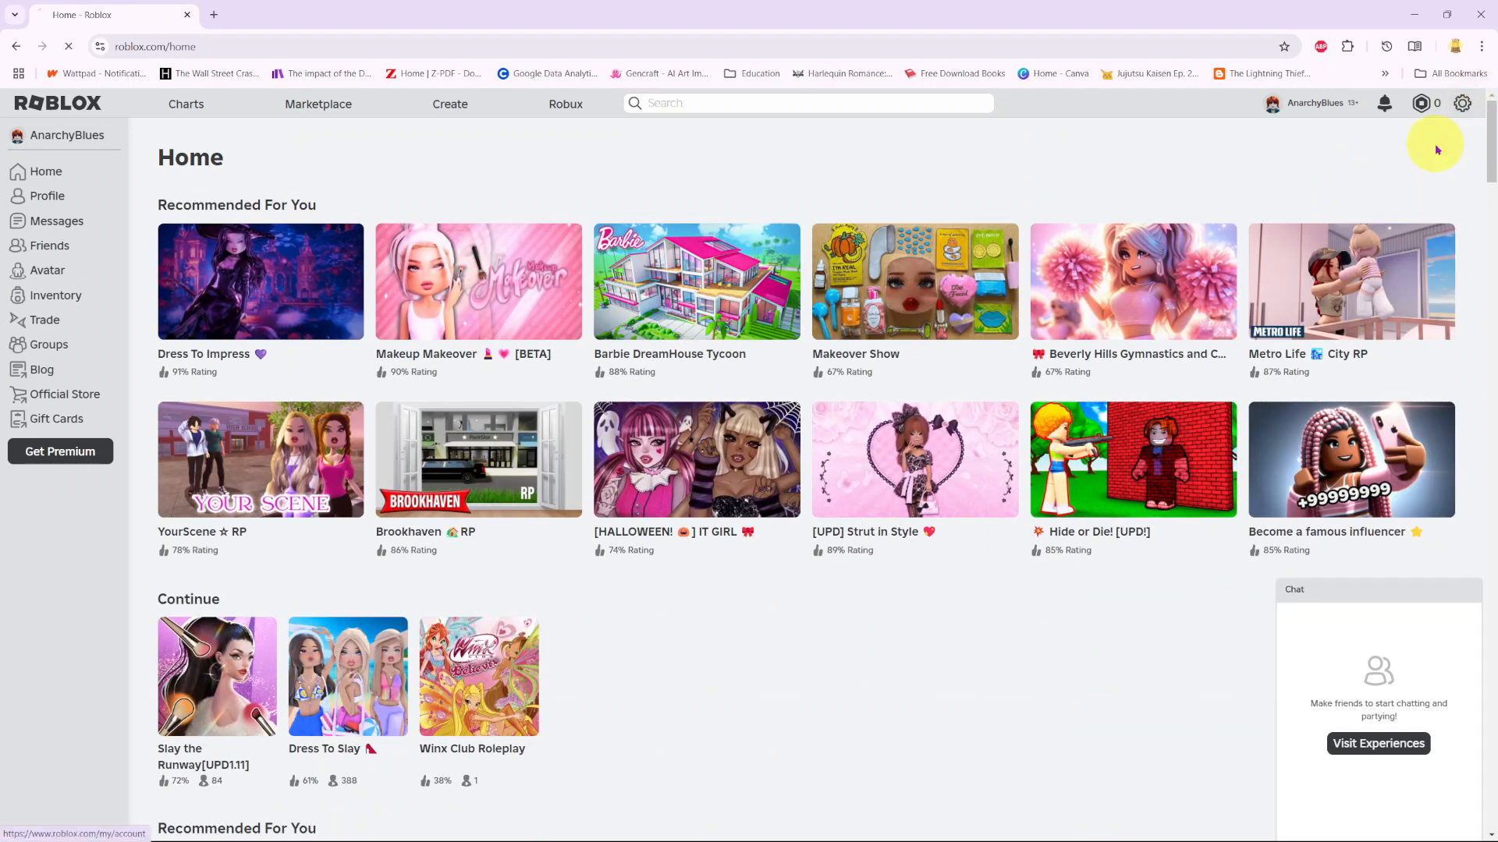
{"action": "left_click", "coordinate": [1462, 103]}
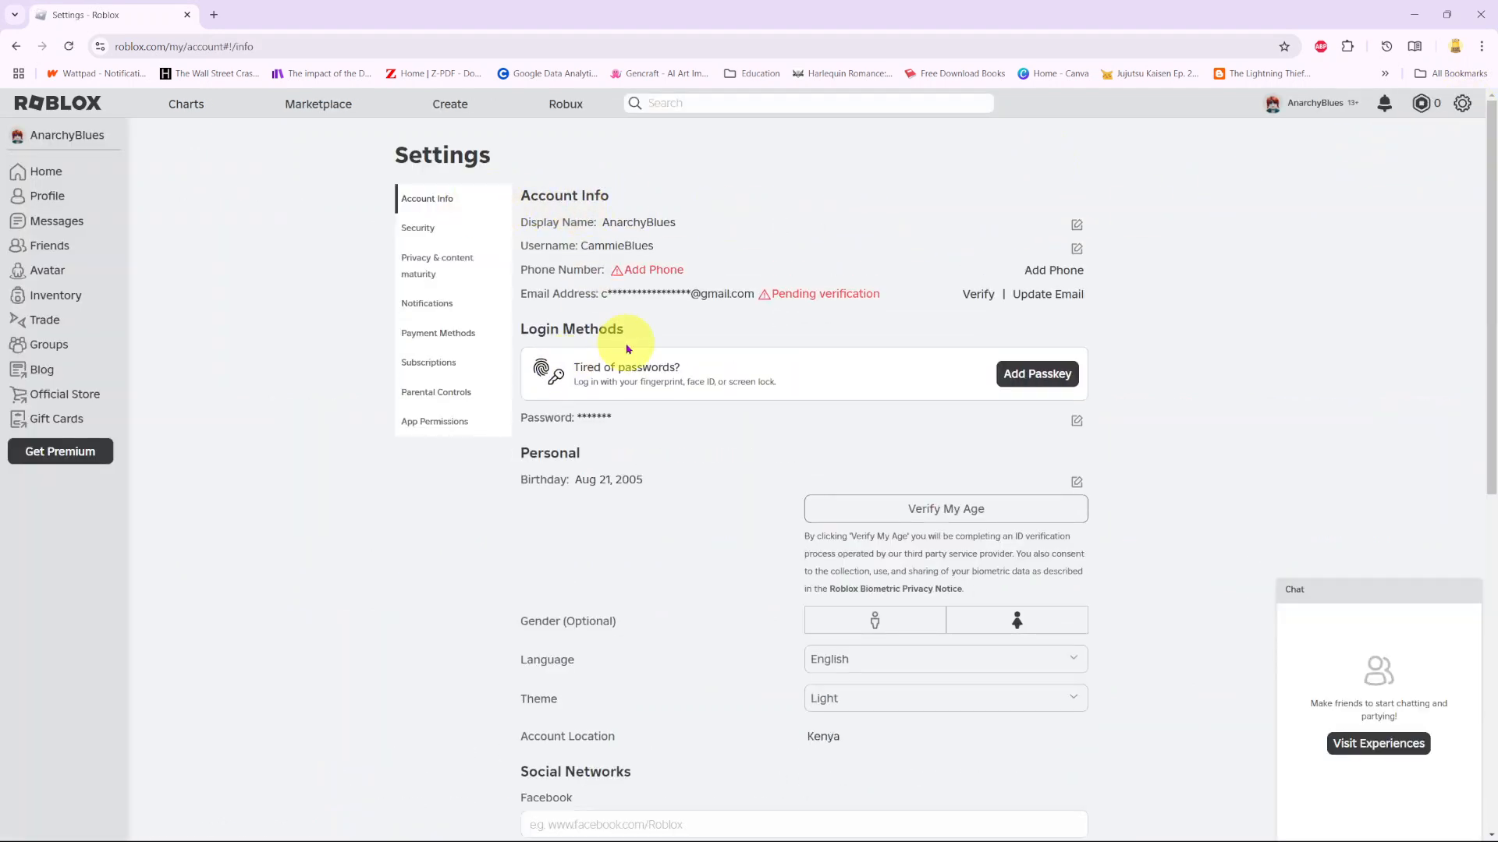
{"action": "mouse_move", "coordinate": [1011, 822]}
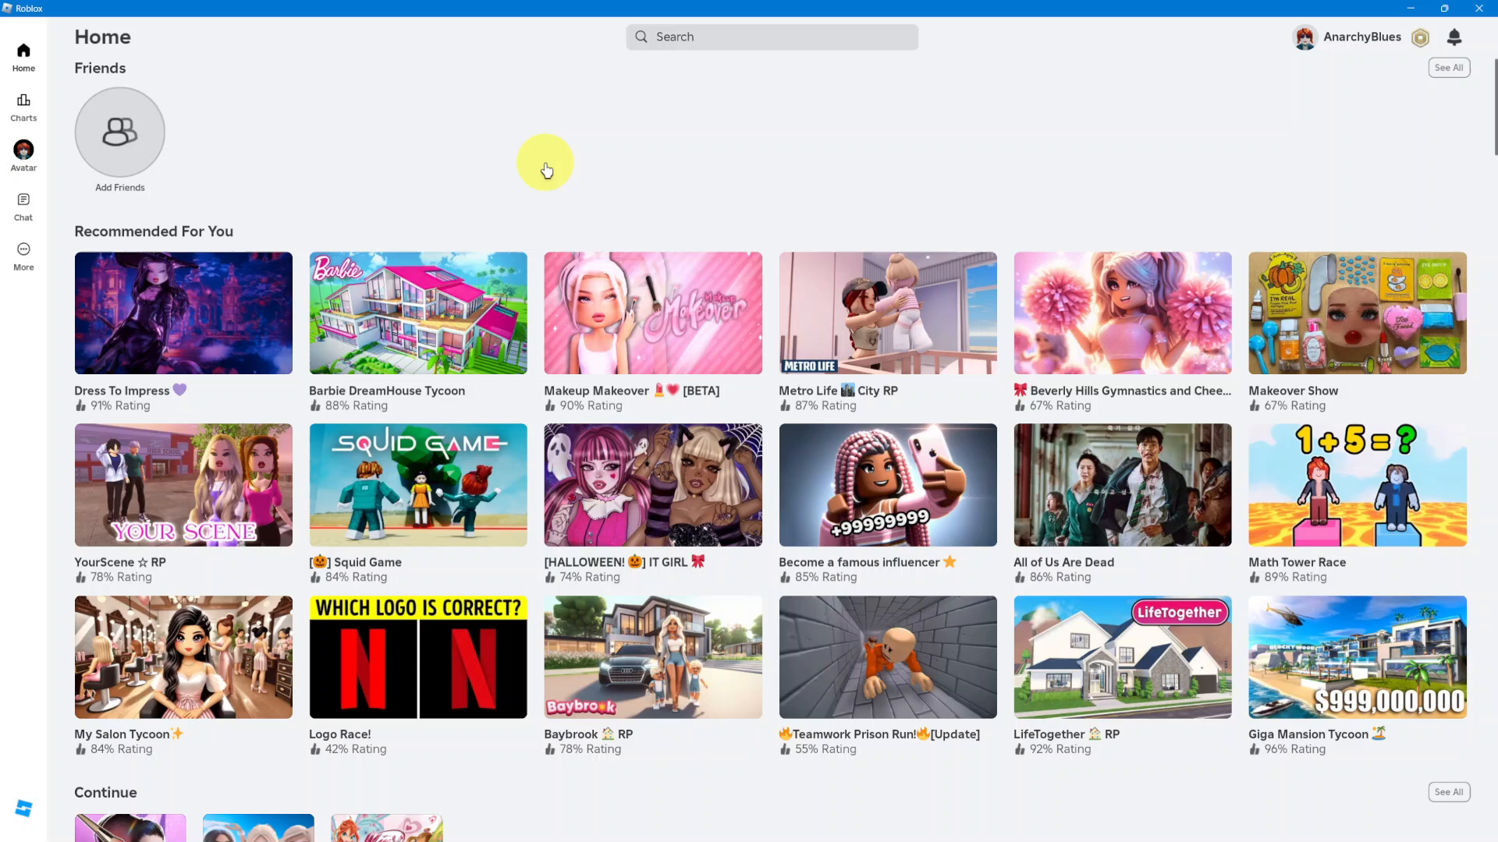
{"action": "mouse_move", "coordinate": [1398, 44]}
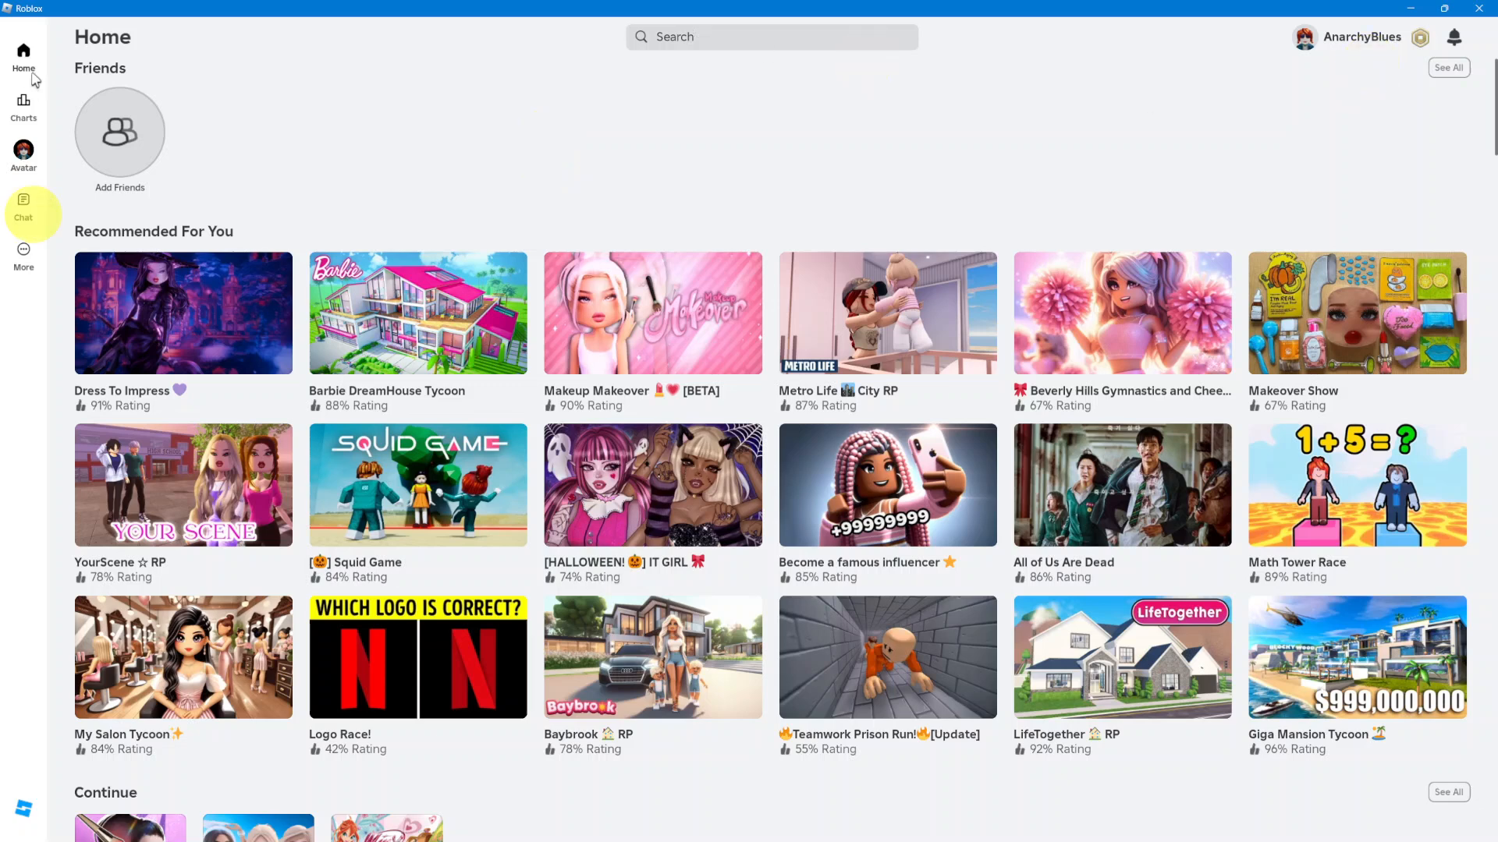
{"action": "mouse_move", "coordinate": [23, 273]}
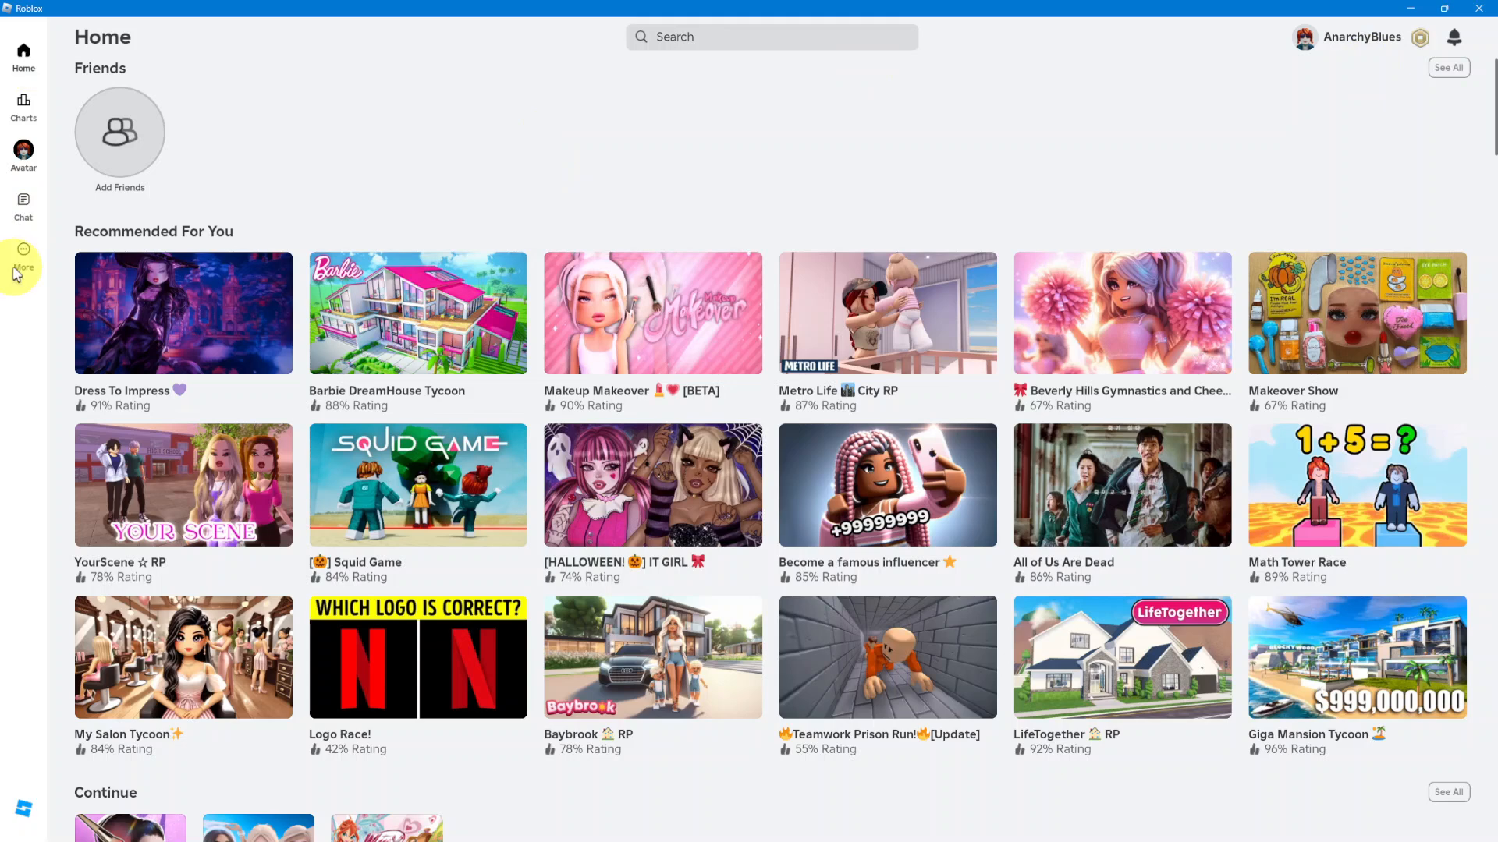
Reach the app's Settings screen through the More menu in the left rail.
{"action": "left_click", "coordinate": [24, 256]}
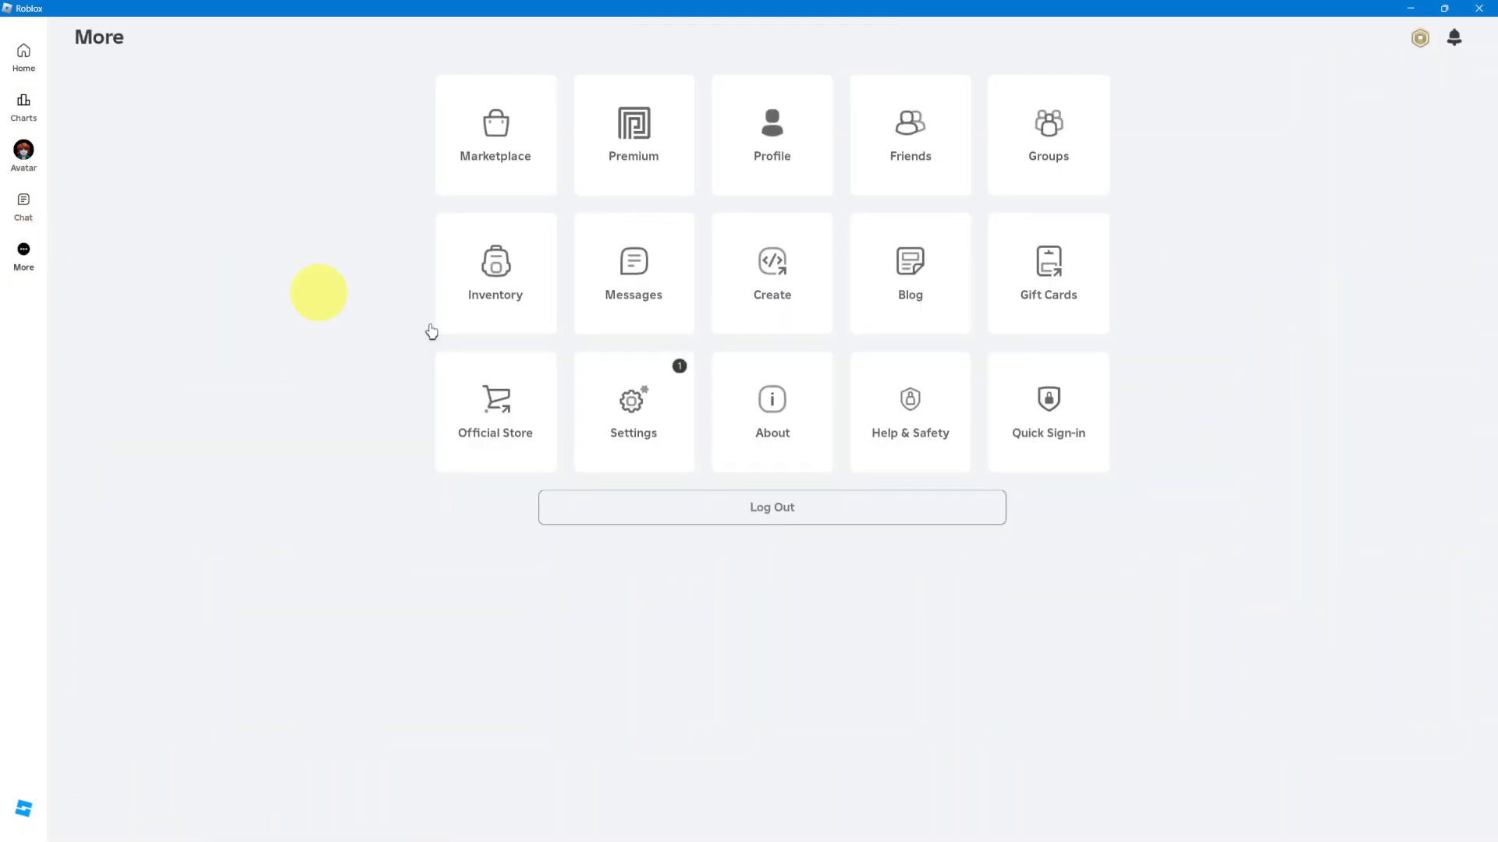
{"action": "left_click", "coordinate": [633, 412]}
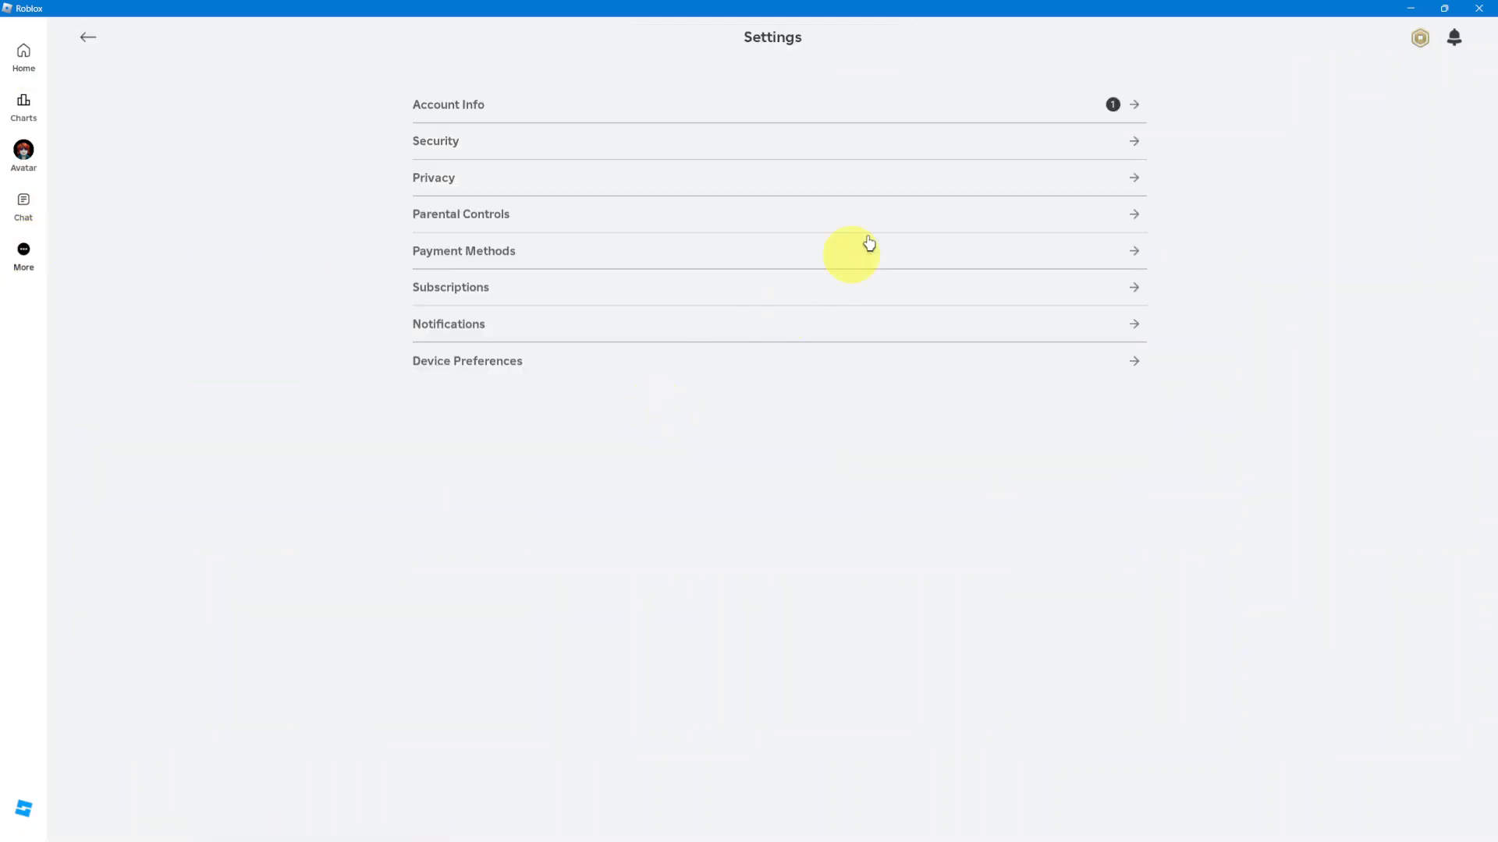
{"action": "mouse_move", "coordinate": [958, 111]}
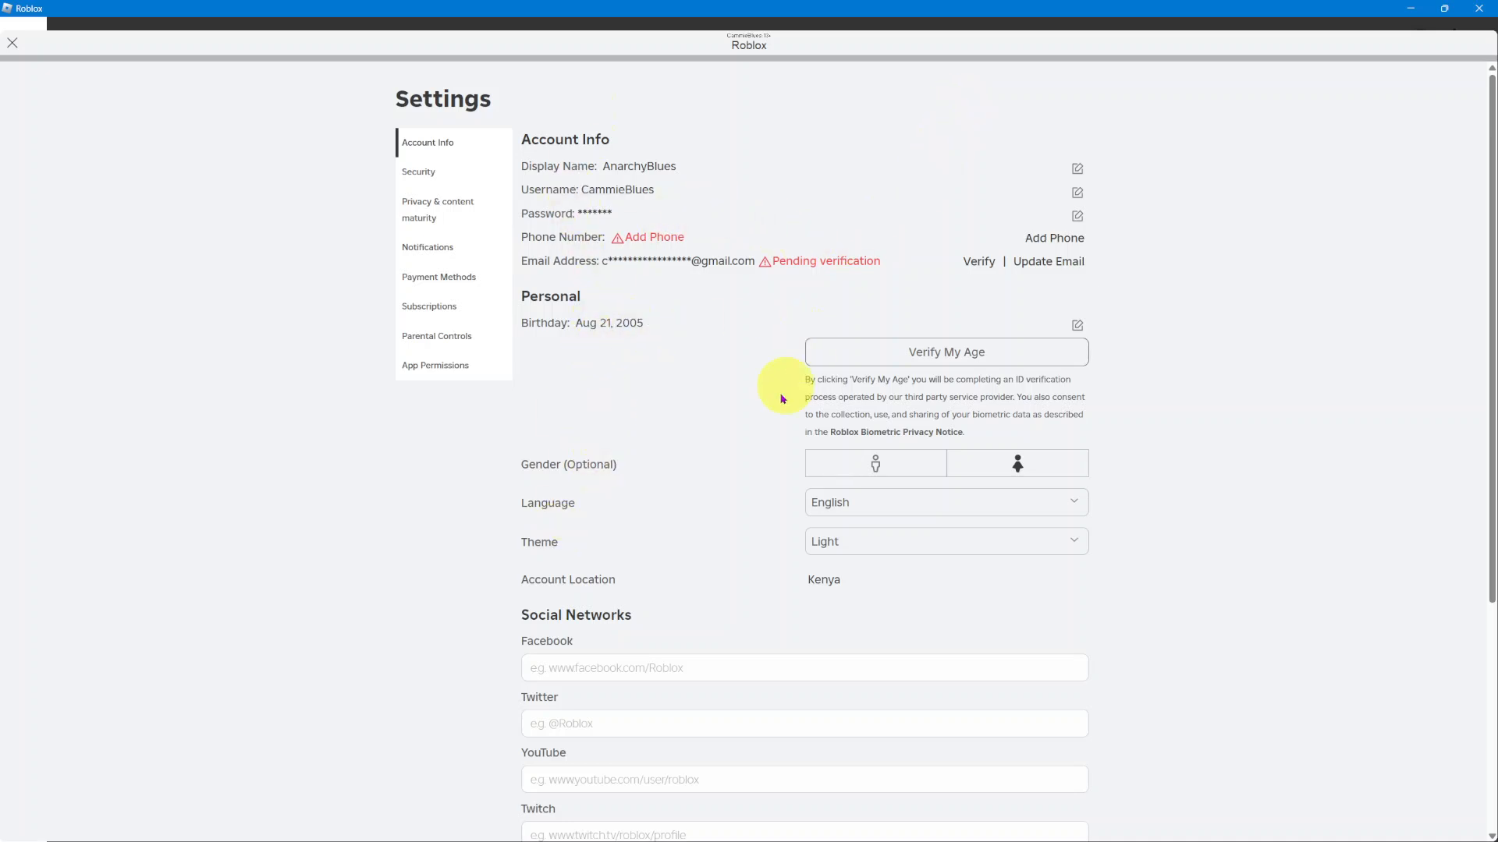
{"action": "mouse_move", "coordinate": [543, 570]}
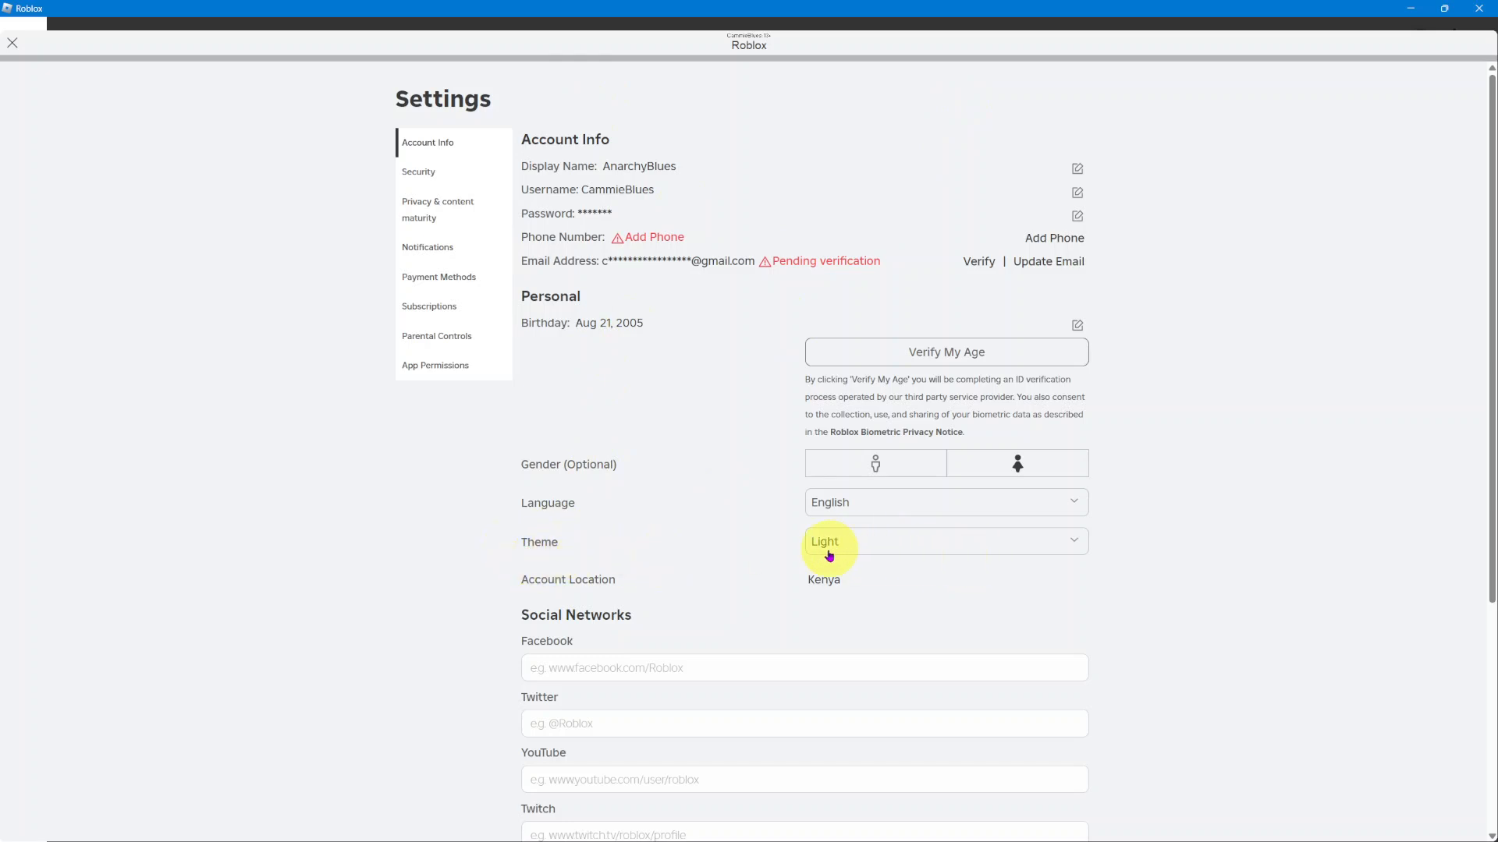
{"action": "mouse_move", "coordinate": [1008, 553]}
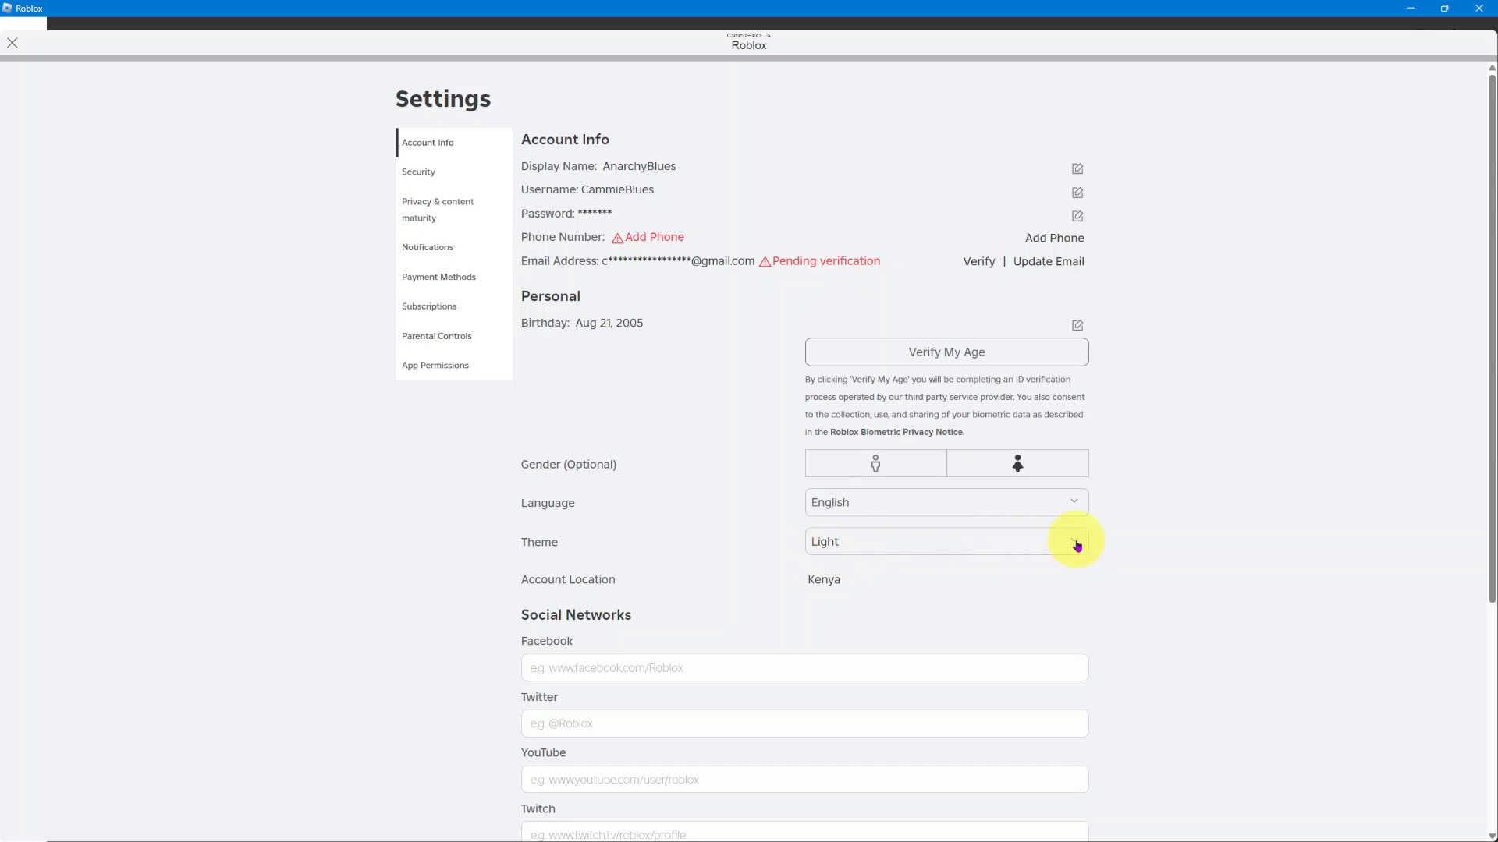
Set the Theme under Personal to Dark and confirm it stays selected.
{"action": "left_click", "coordinate": [1071, 541]}
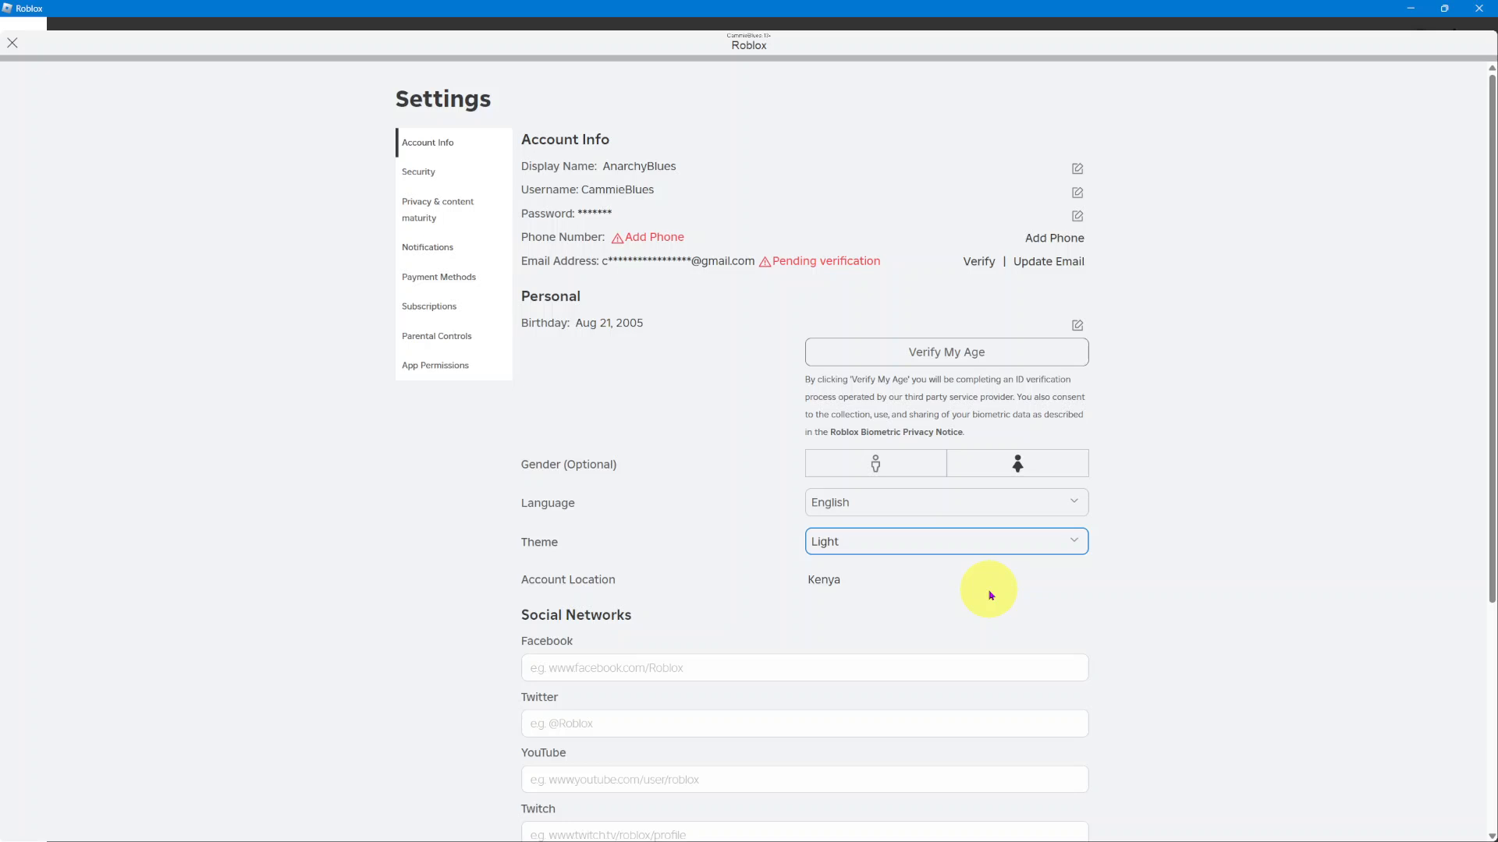
{"action": "left_click", "coordinate": [945, 541]}
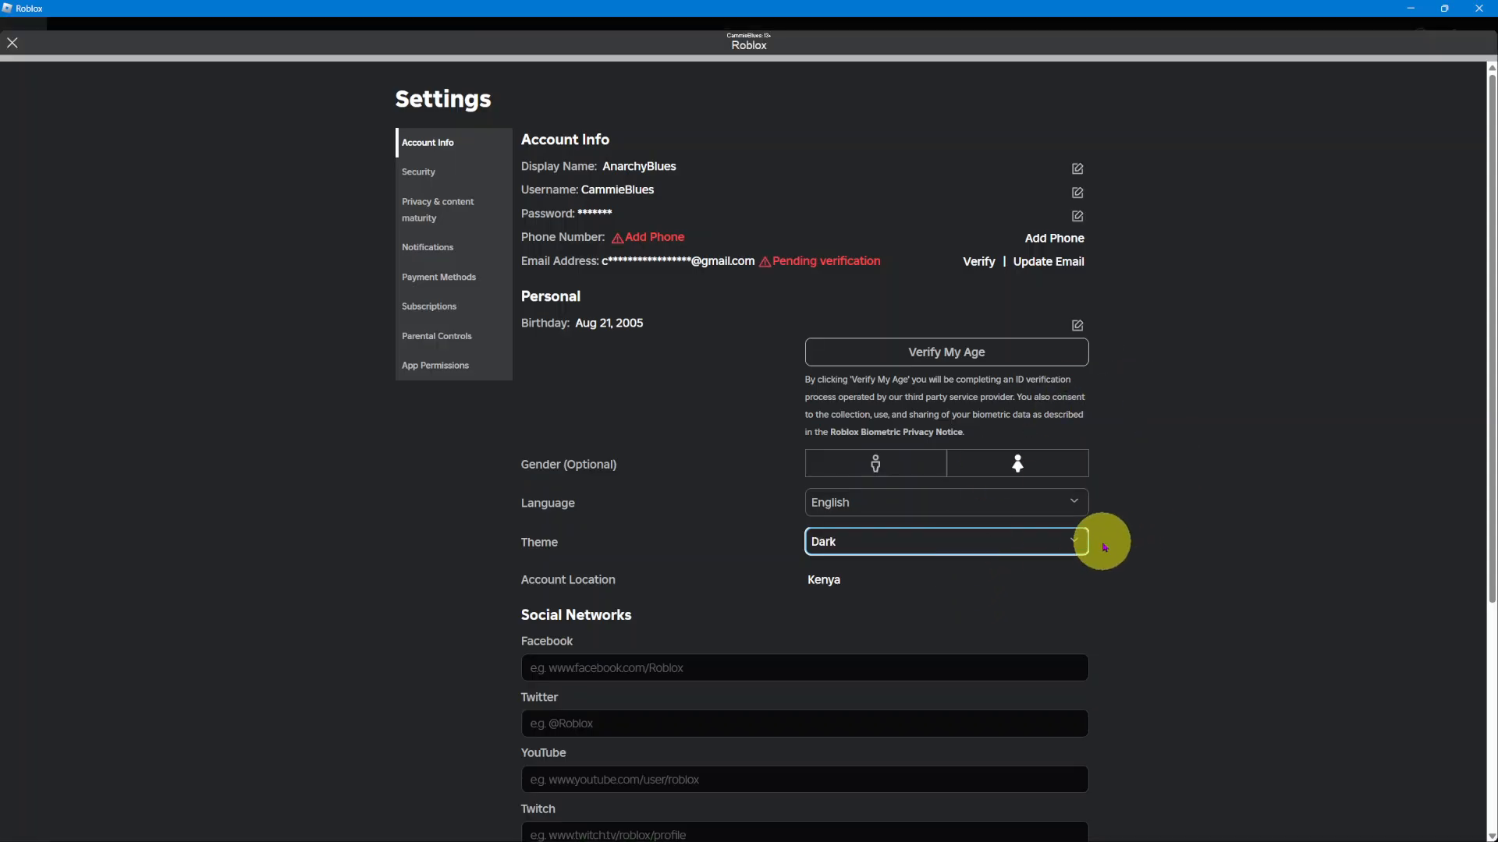
{"action": "mouse_move", "coordinate": [593, 384]}
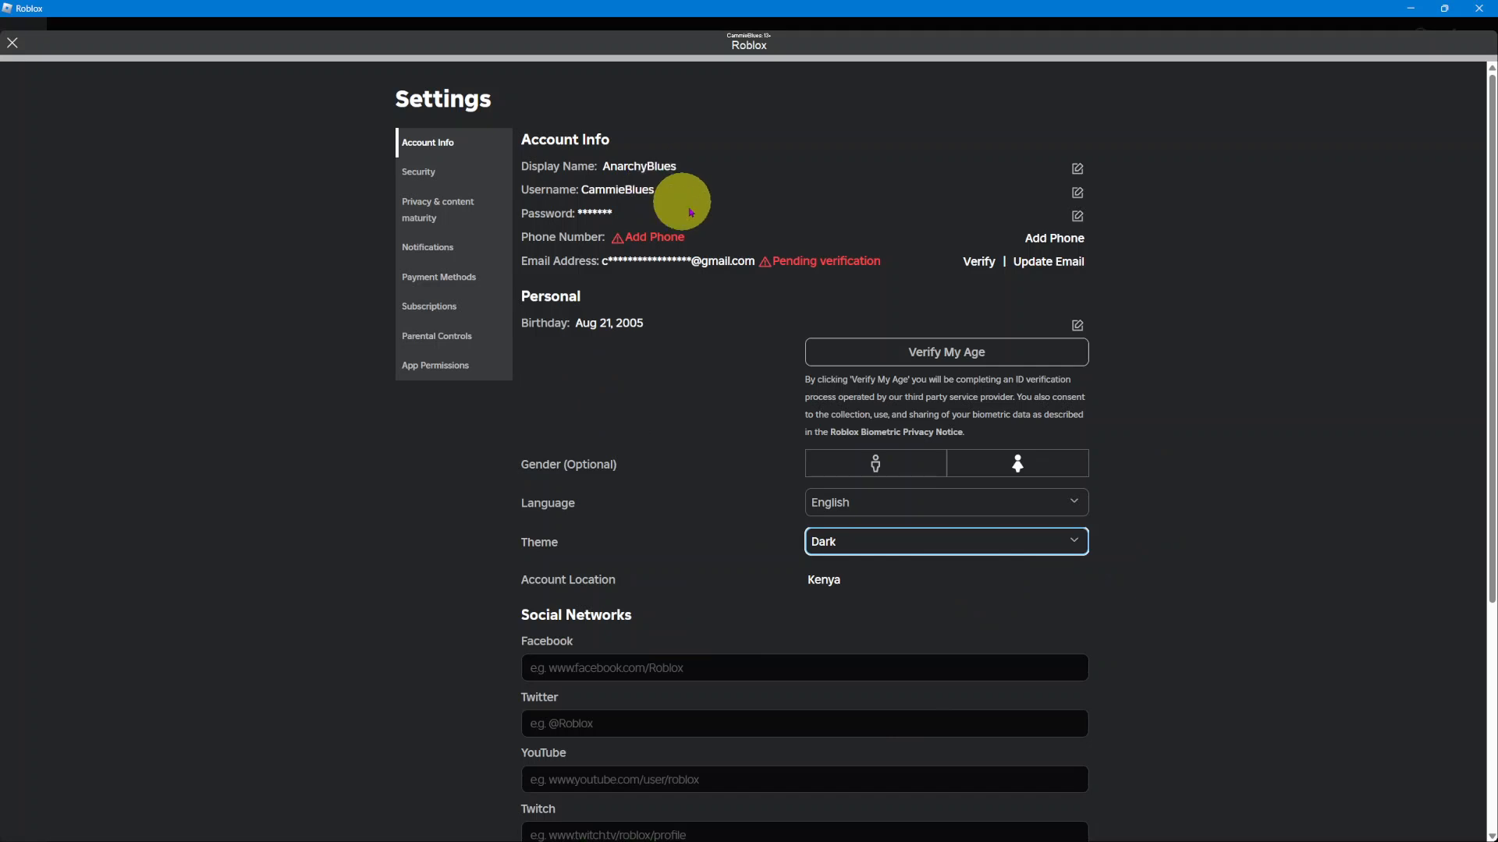
{"action": "left_click", "coordinate": [945, 542]}
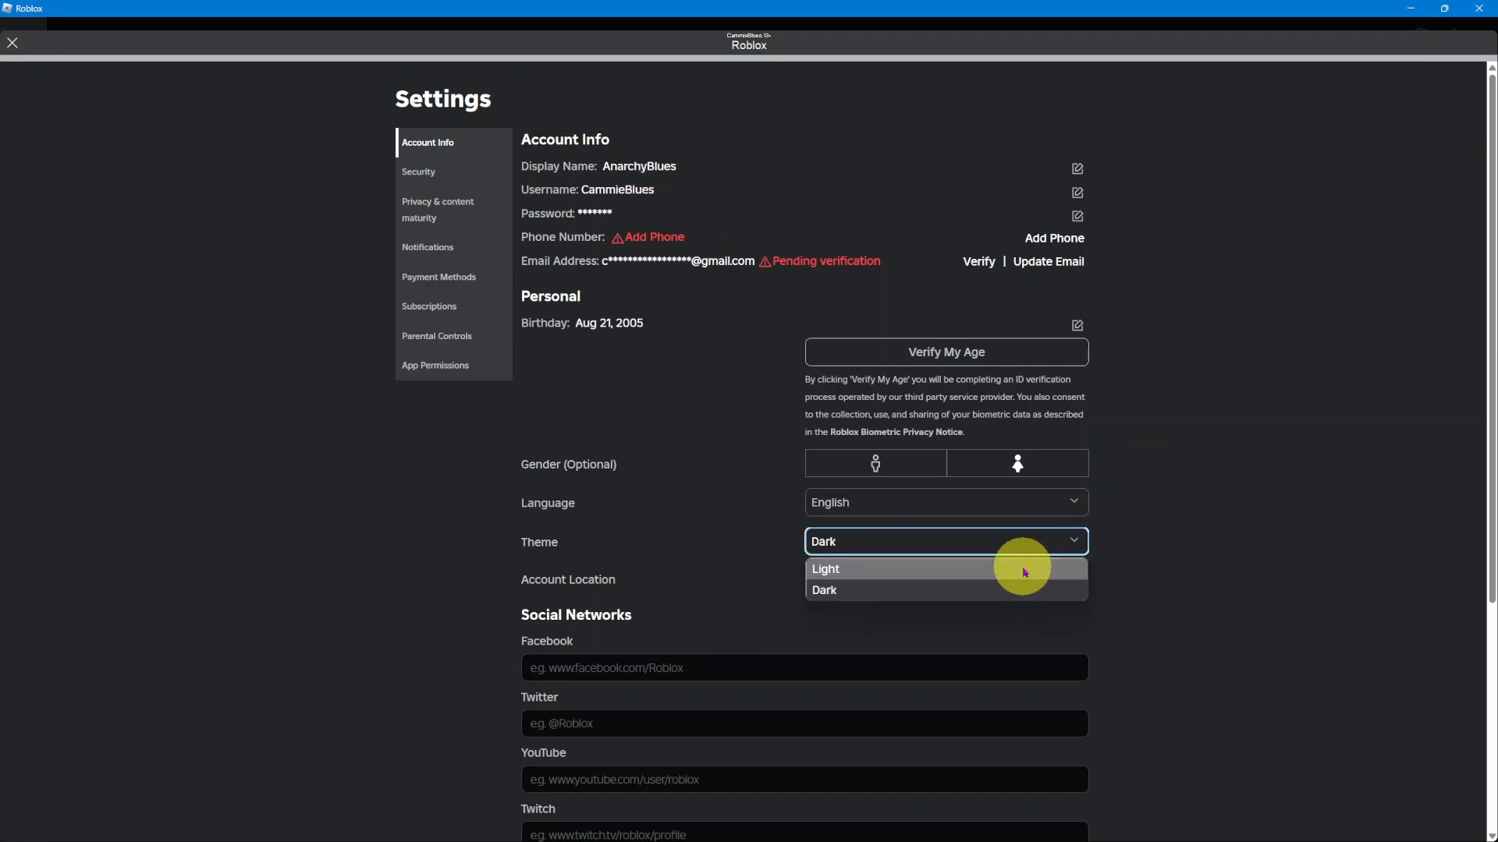
{"action": "left_click", "coordinate": [824, 590]}
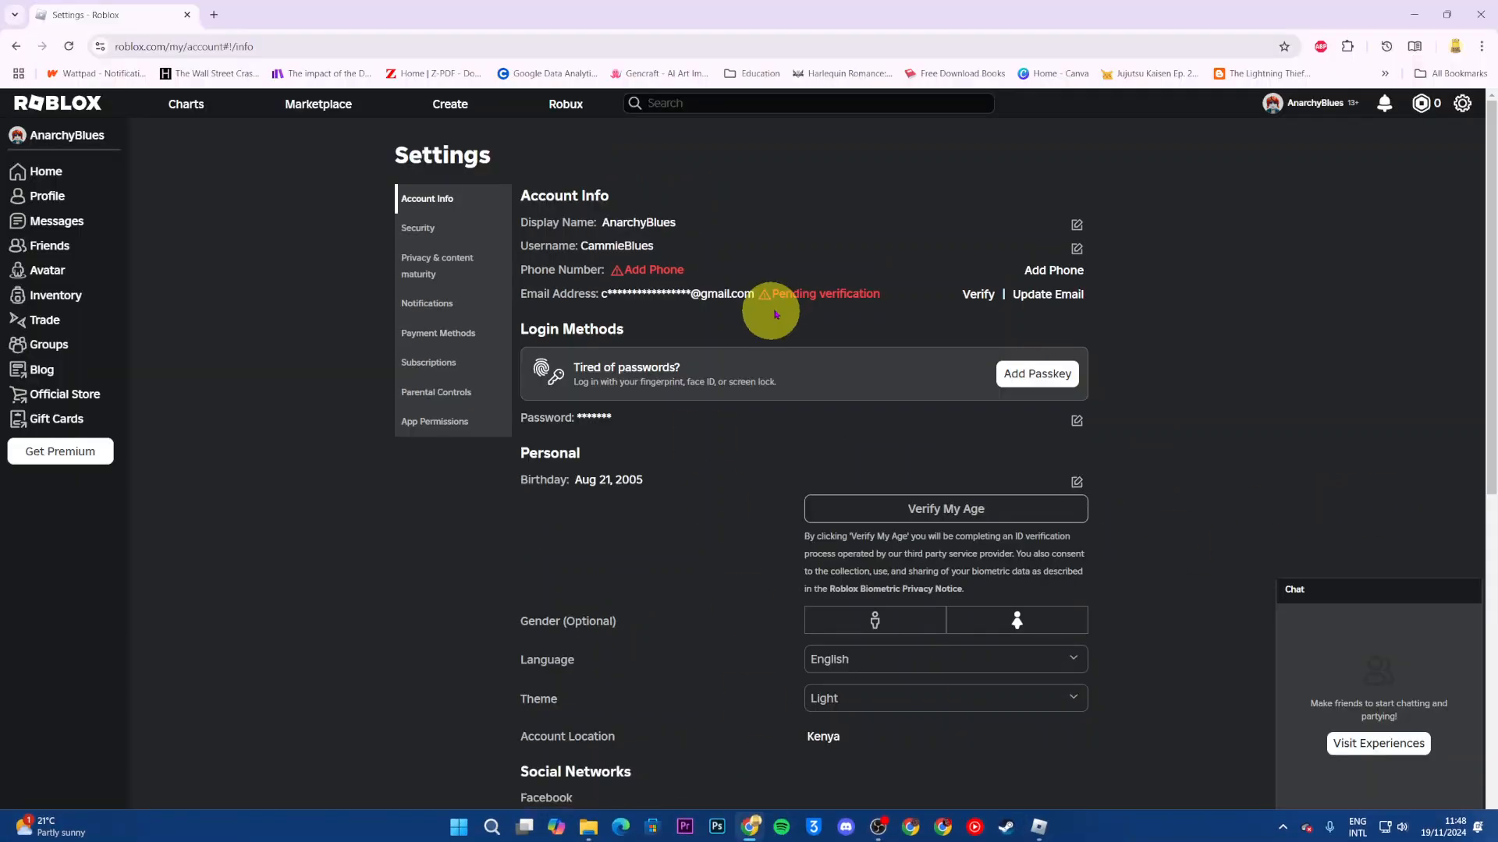
Scroll through the website's Settings page, still on the Light theme.
{"action": "scroll", "scroll_direction": "down", "scroll_amount": 3}
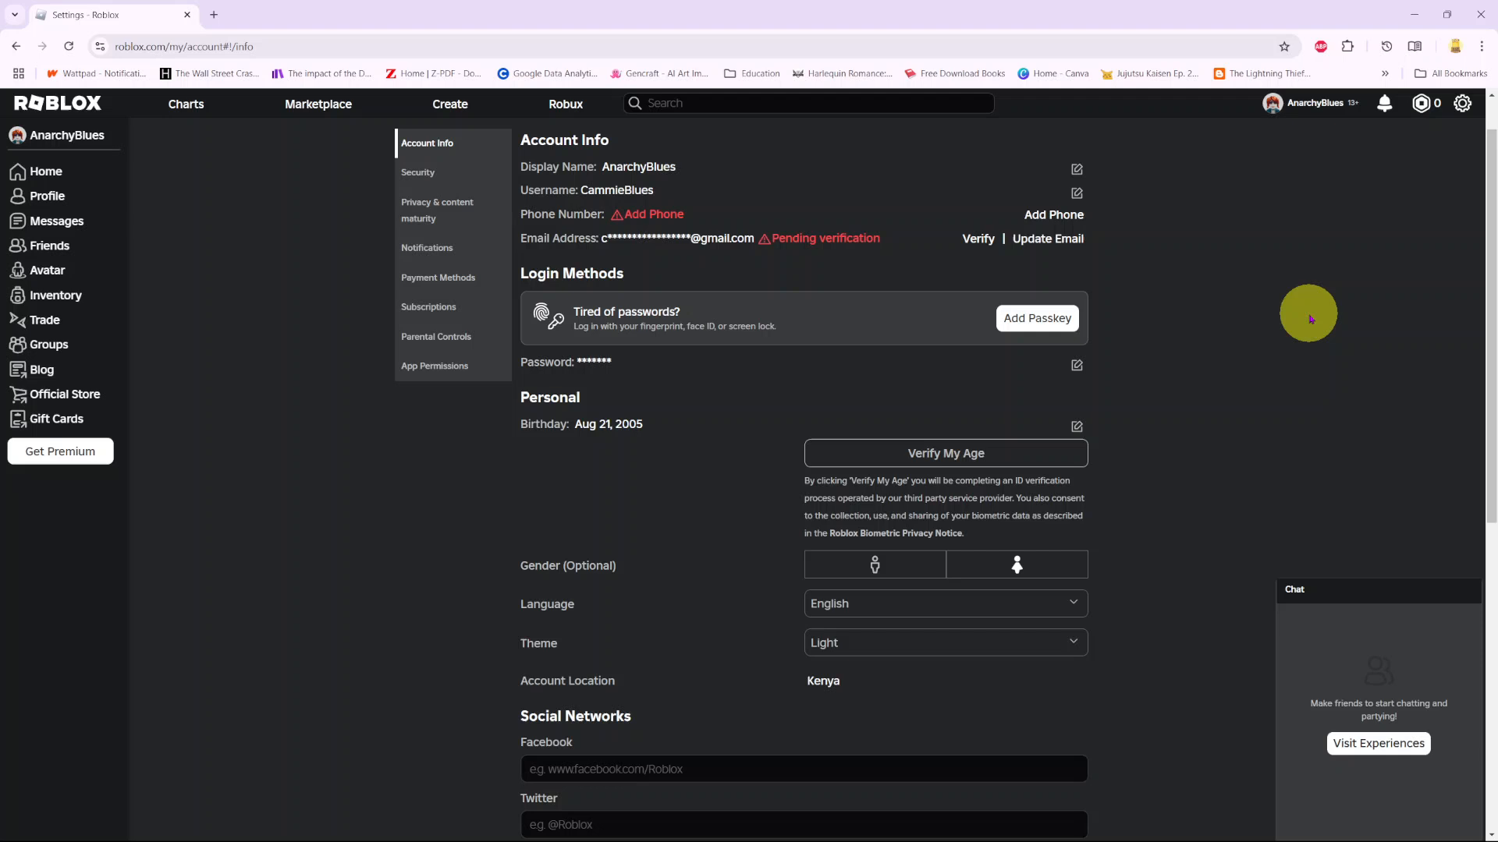
{"action": "scroll", "scroll_direction": "down", "scroll_amount": 3}
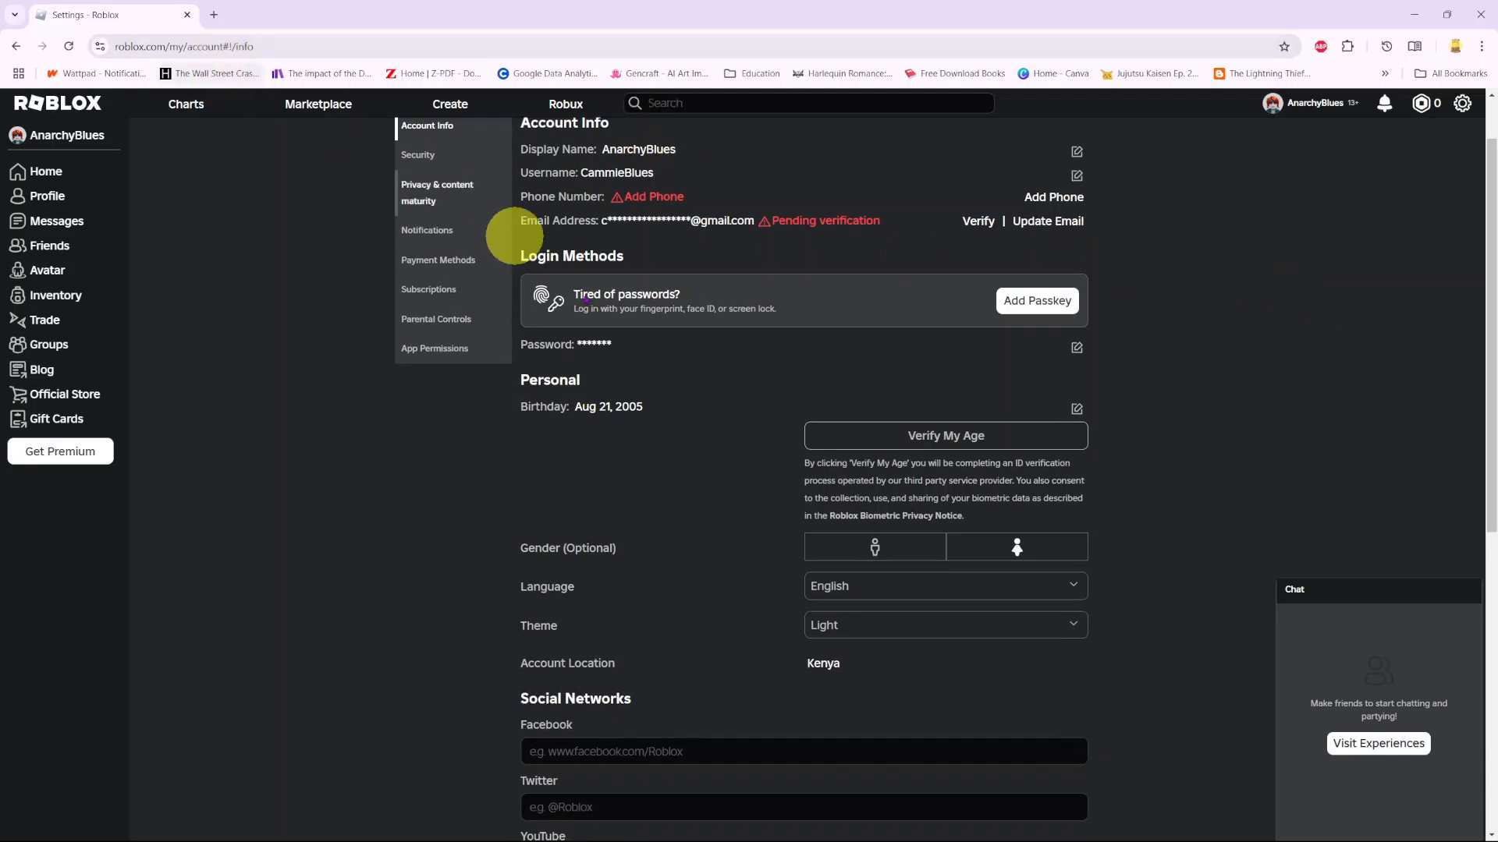
{"action": "mouse_move", "coordinate": [630, 387]}
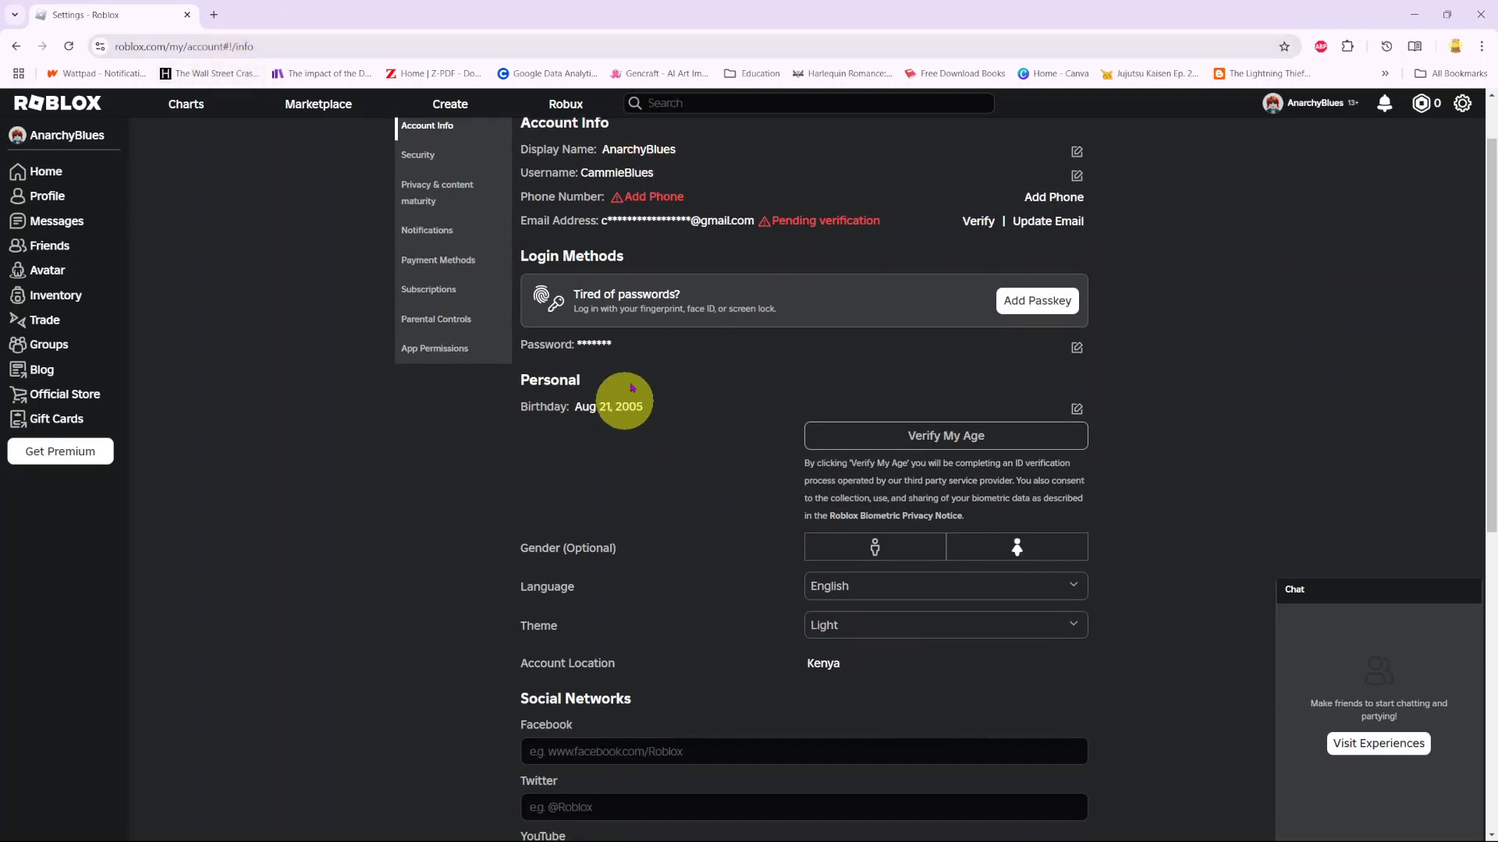
{"action": "mouse_move", "coordinate": [882, 615]}
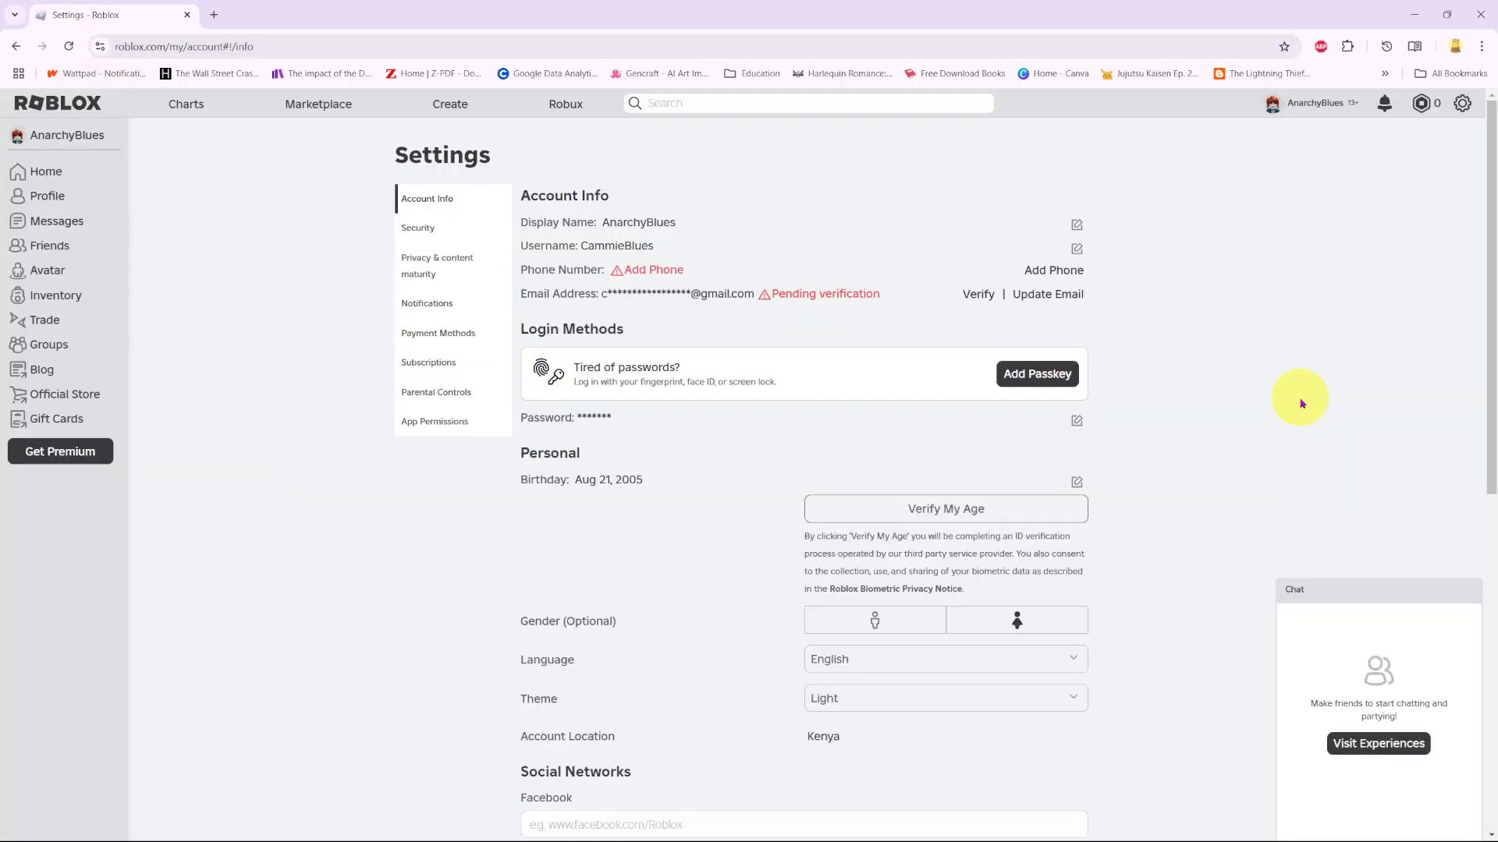
{"action": "scroll", "scroll_direction": "down", "scroll_amount": 3}
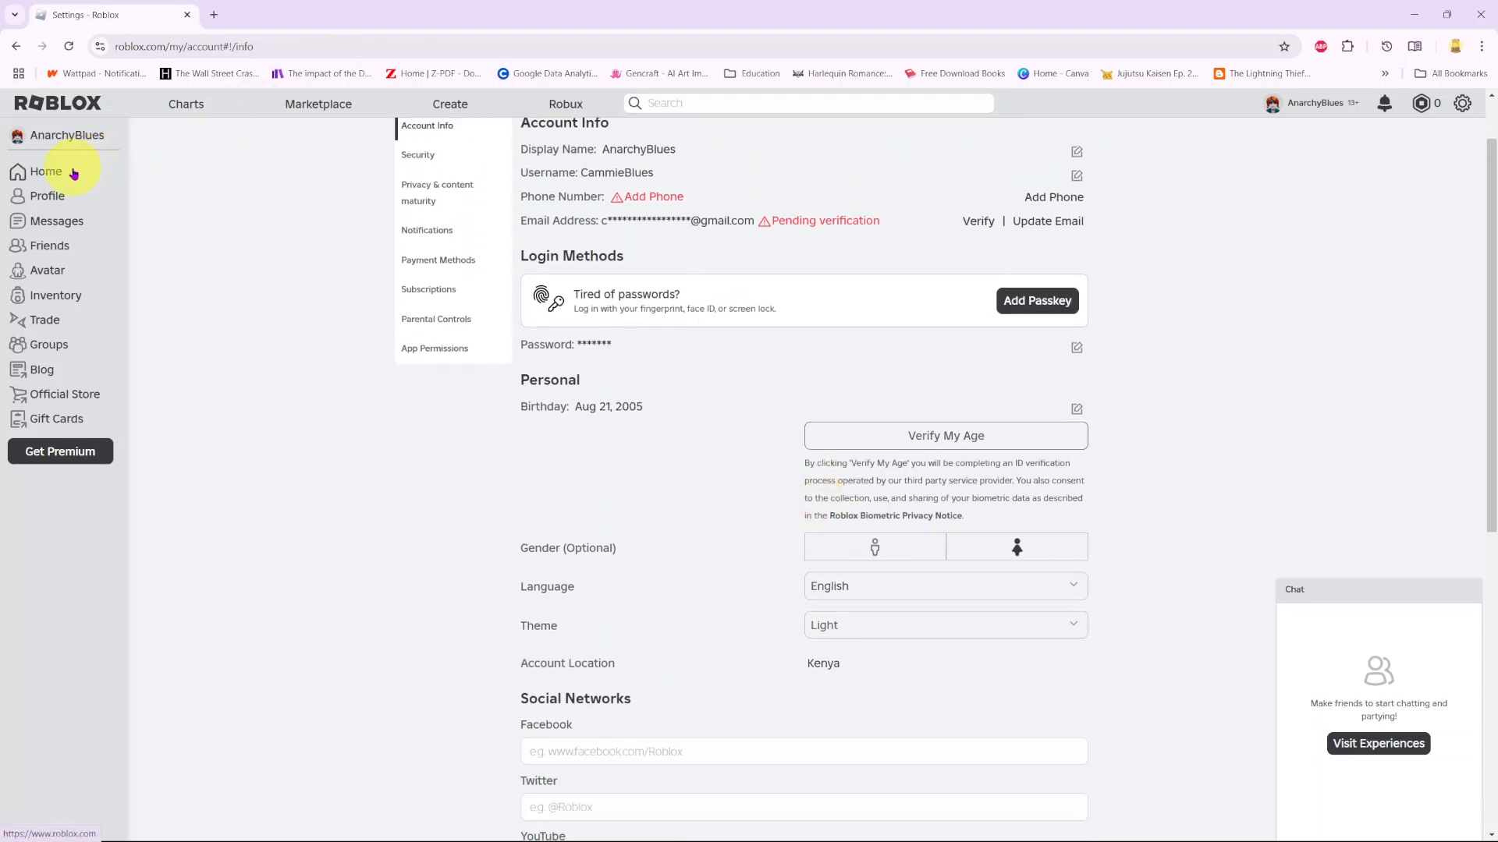
{"action": "mouse_move", "coordinate": [71, 172]}
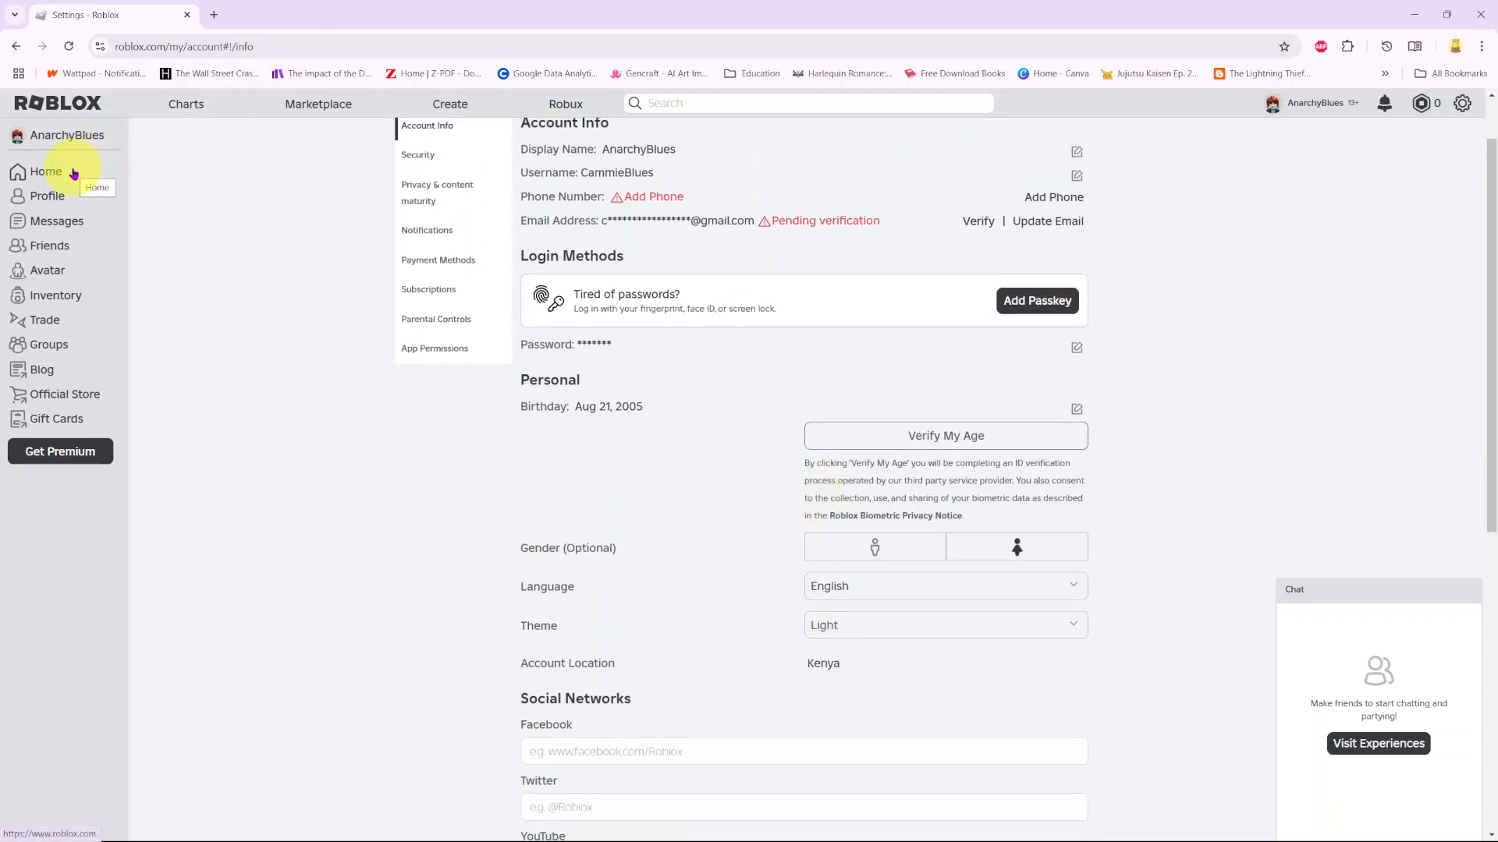
Bring the Roblox app back to front and review its Dark-themed Settings.
{"action": "left_click", "coordinate": [47, 172]}
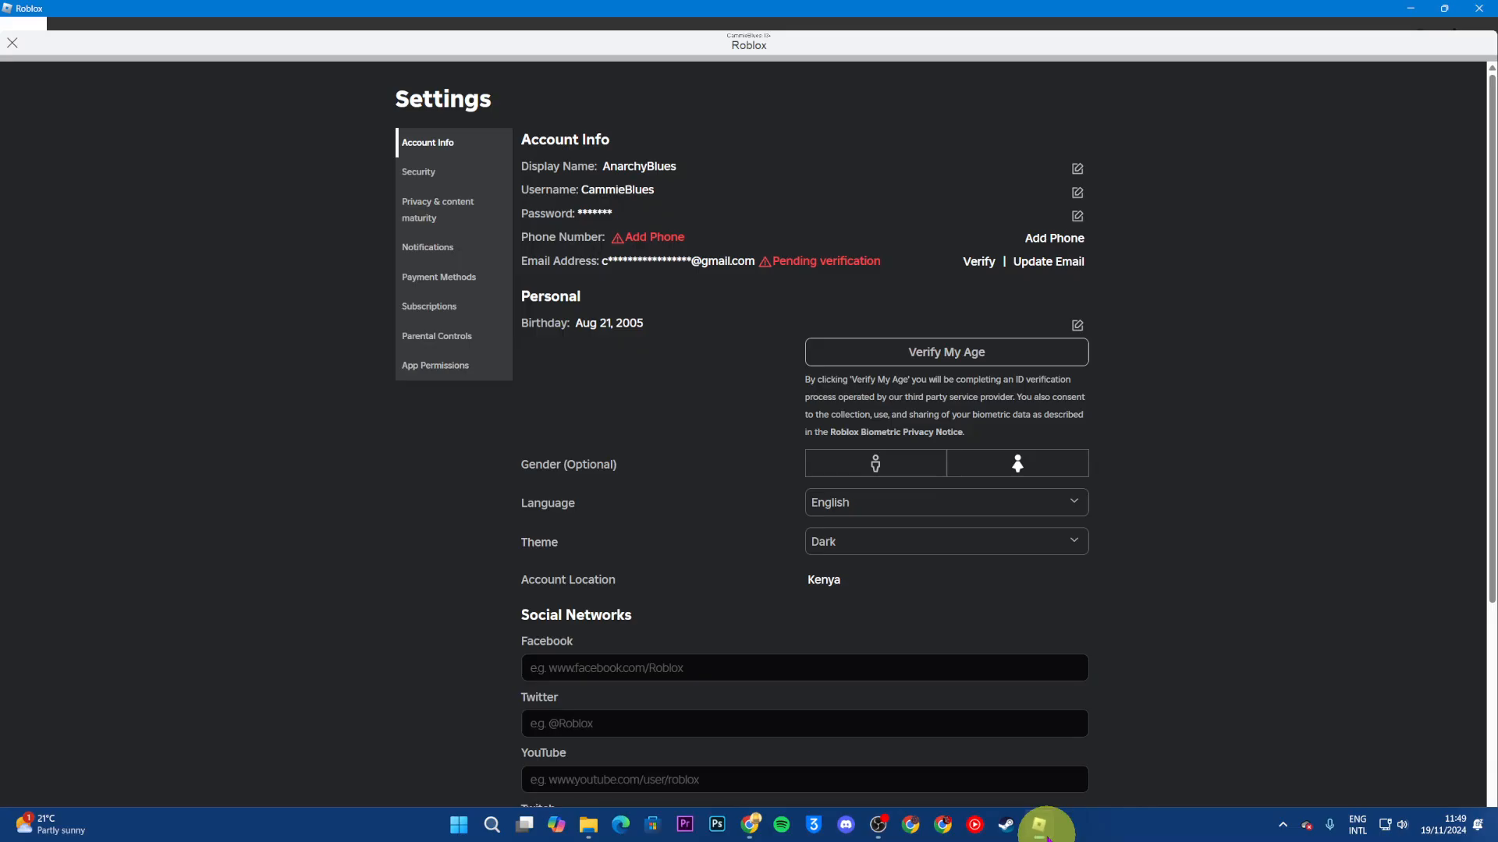
{"action": "scroll", "scroll_direction": "down", "scroll_amount": 3}
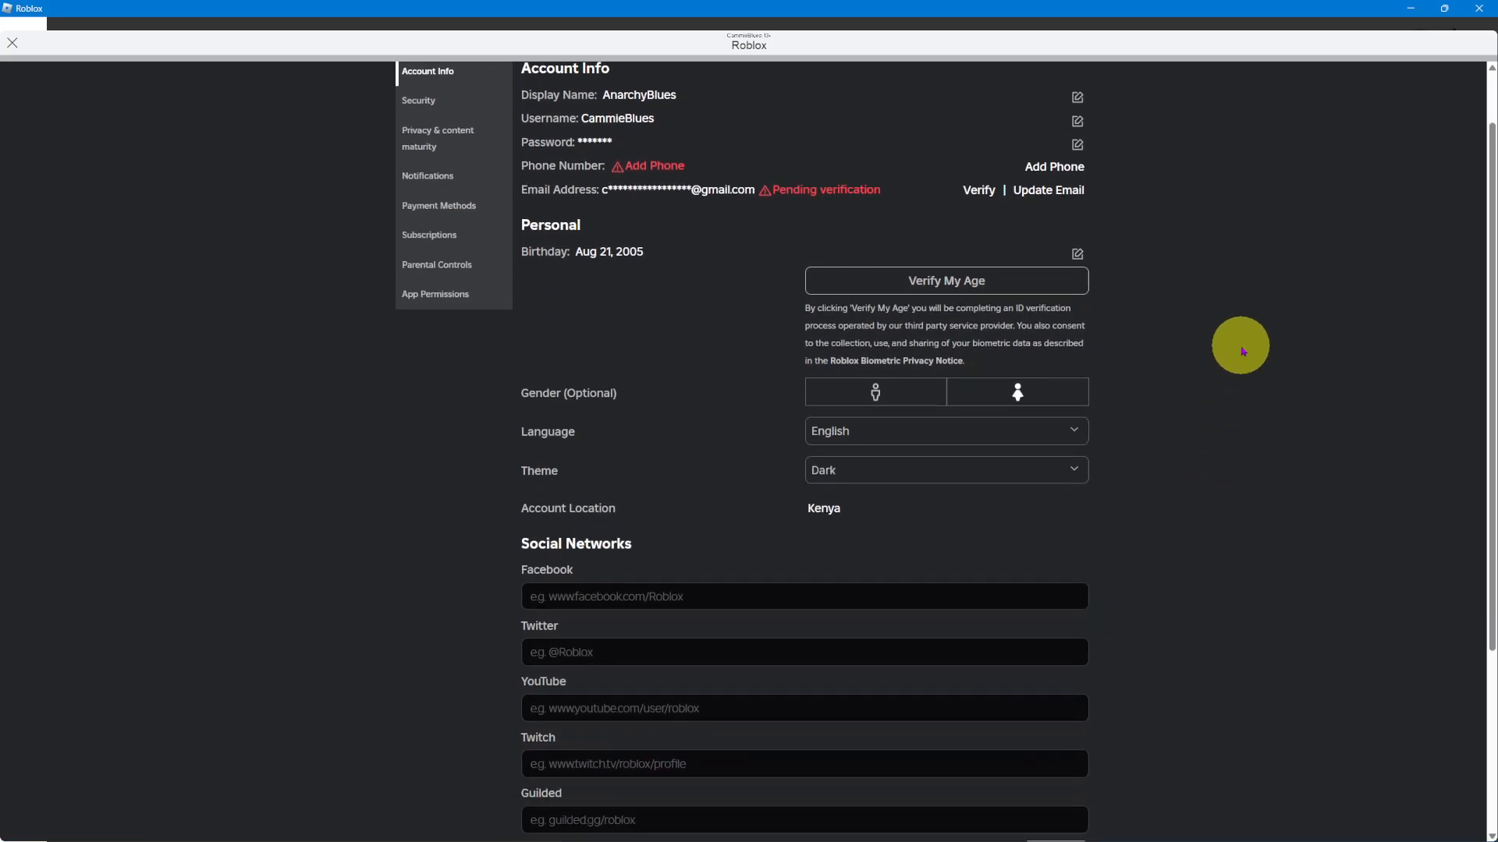